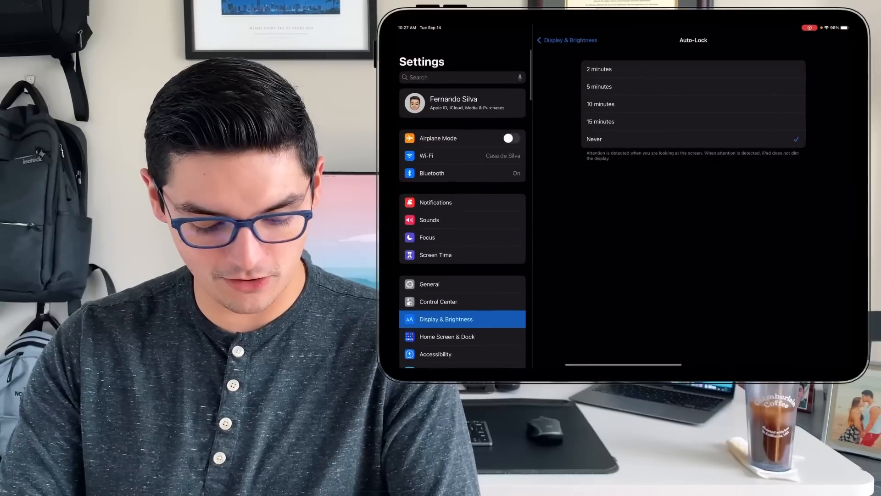
View the device's About information under General settings.
left_click(429, 285)
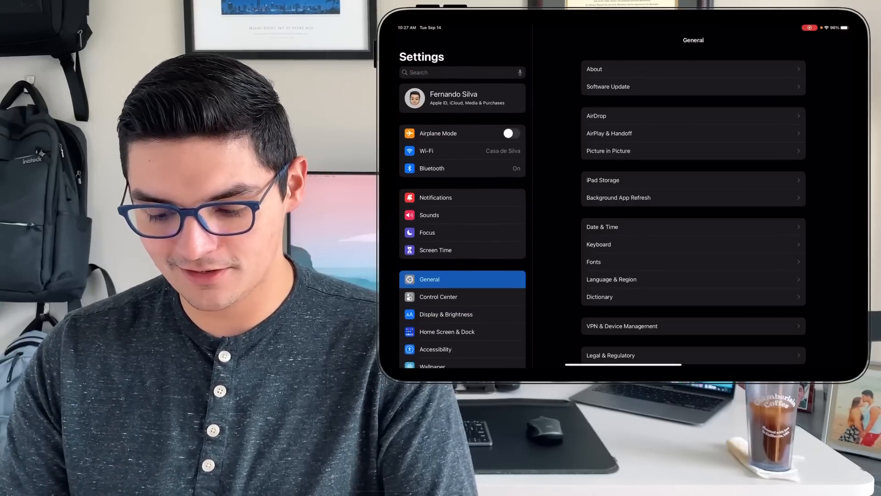
left_click(595, 69)
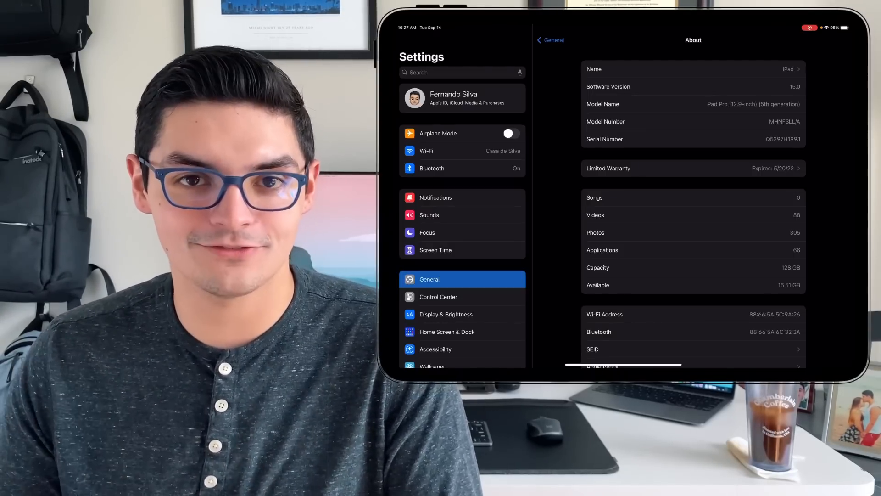
scroll("down", 3)
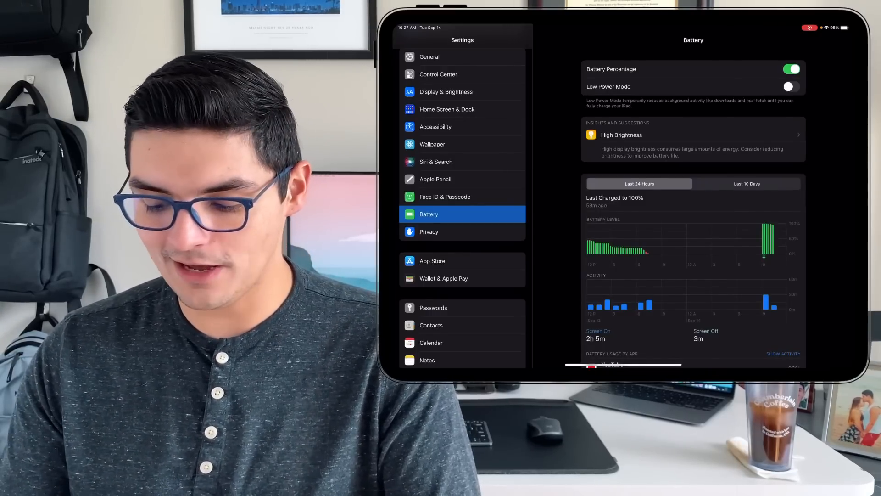
left_click(791, 86)
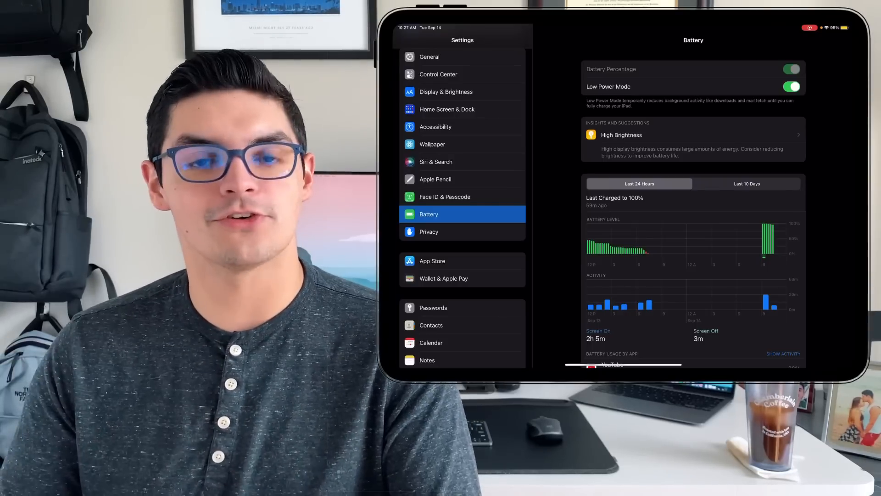
left_click(791, 86)
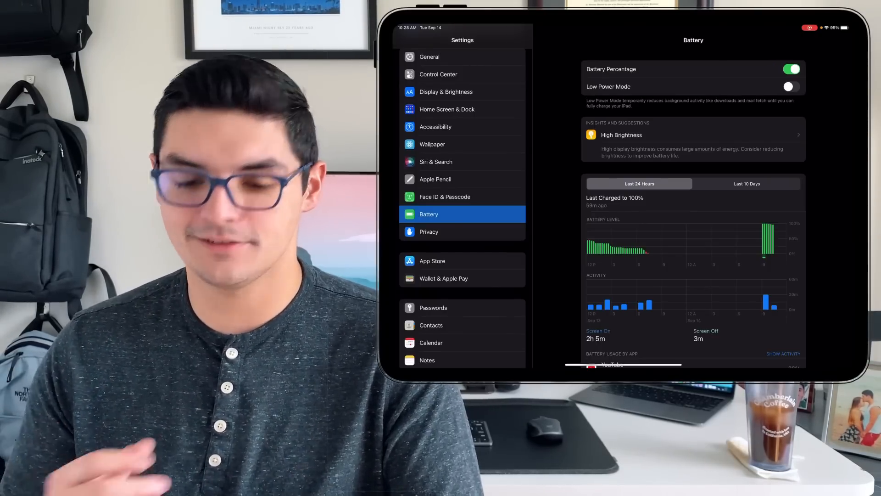
Show Friday's per-app battery usage in the Last 10 Days graph, led by LumaFusion at 49%.
scroll("down", 3)
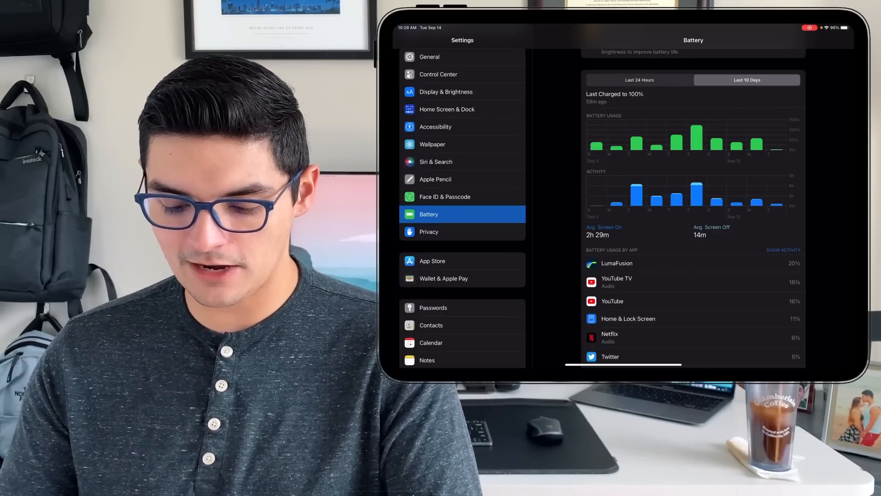
left_click(696, 136)
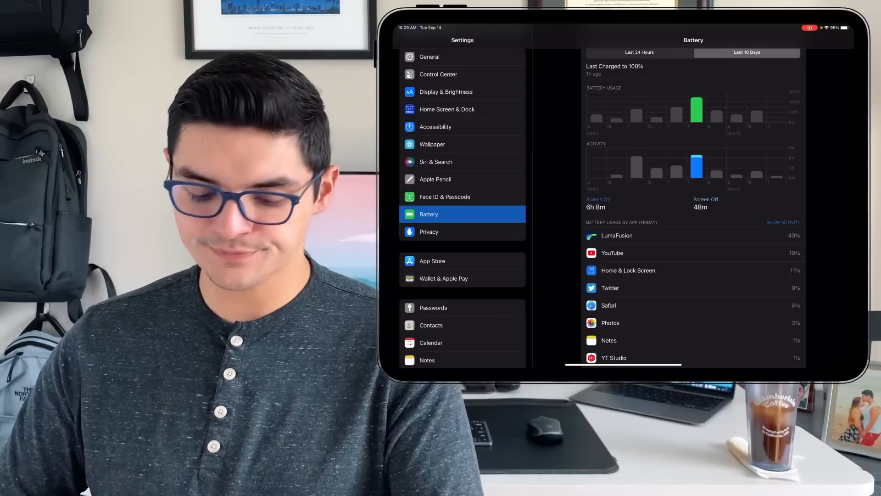
scroll("down", 3)
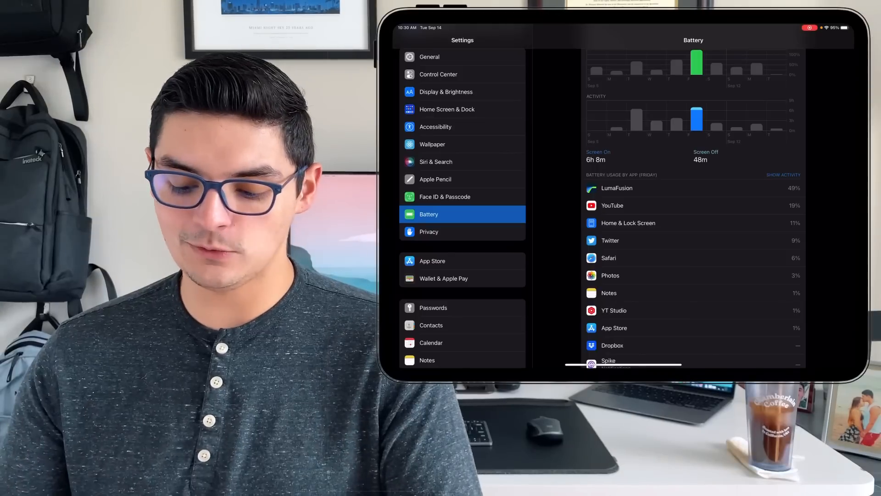
left_click(784, 174)
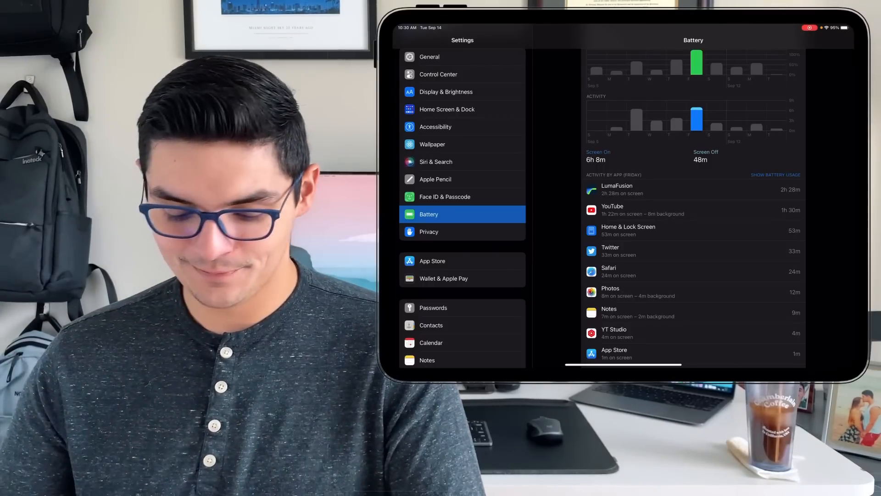
scroll("down", 3)
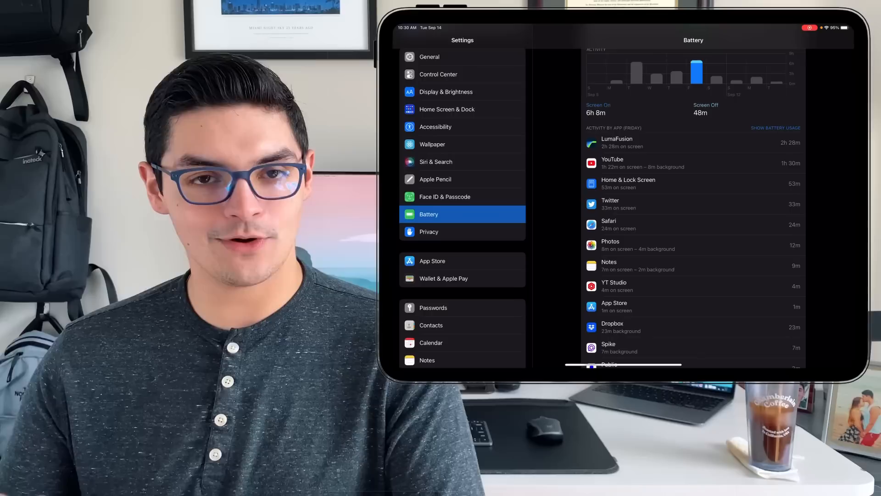
left_click(774, 128)
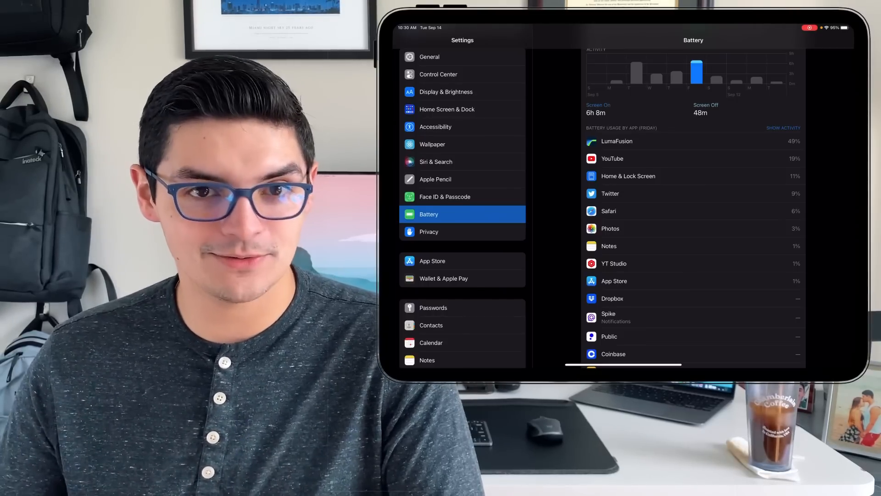
Show Tuesday's per-app battery usage, with YouTube at 34% and LumaFusion at 28%.
scroll("down", 3)
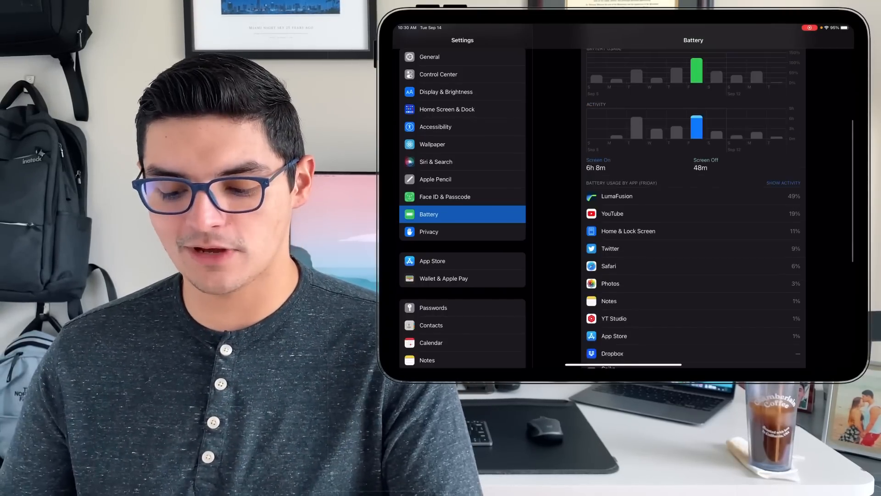
left_click(784, 183)
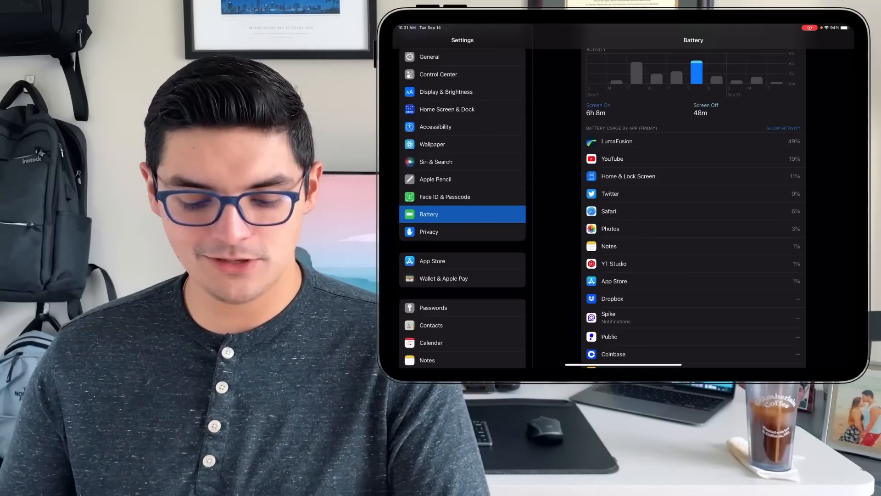
scroll("down", 3)
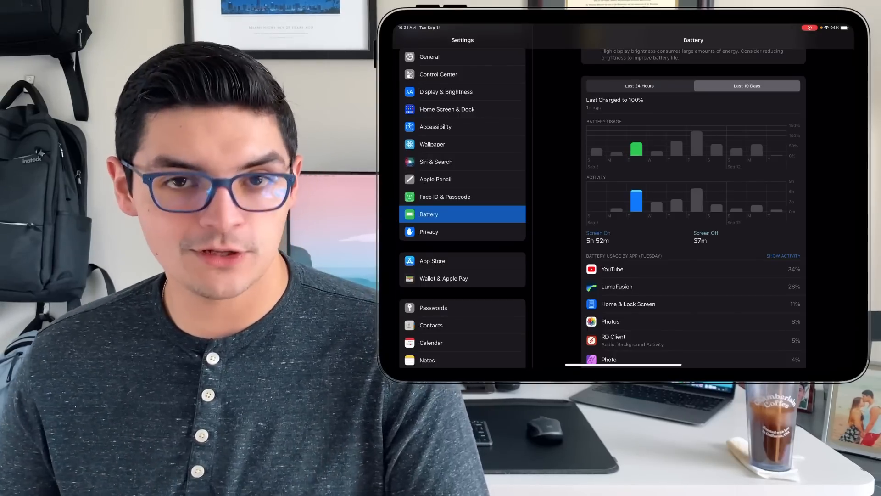
left_click(784, 255)
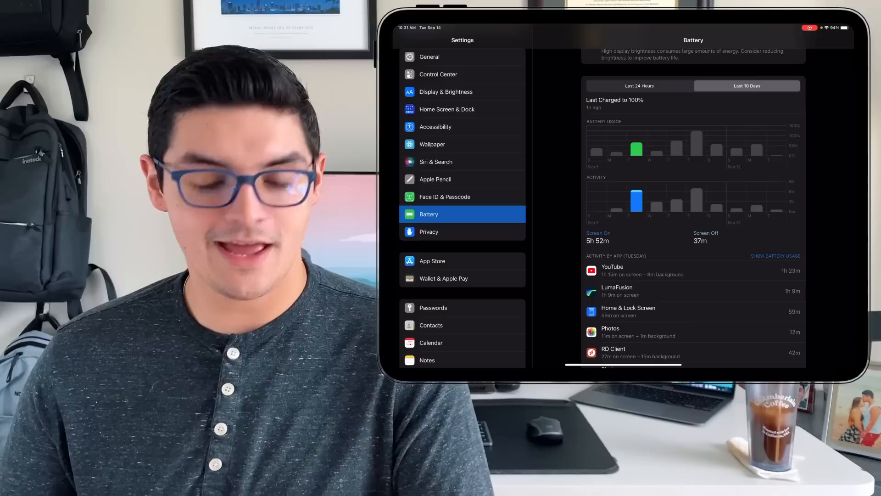
left_click(776, 255)
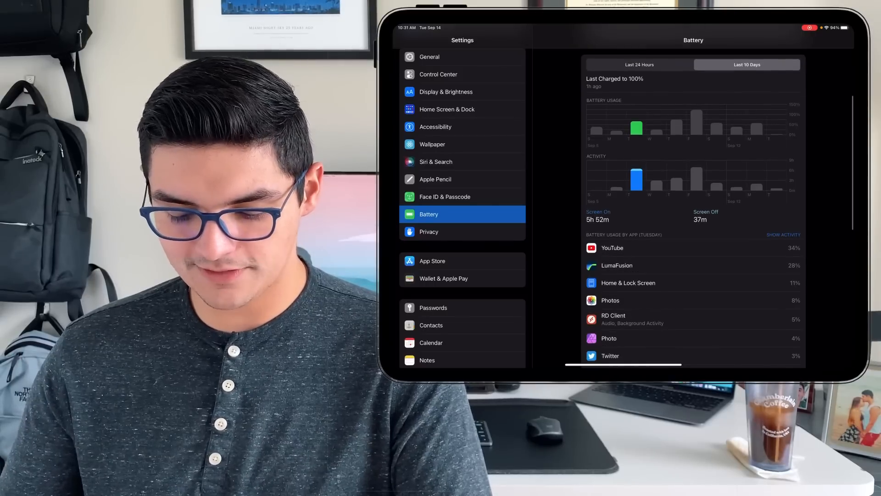
scroll("down", 3)
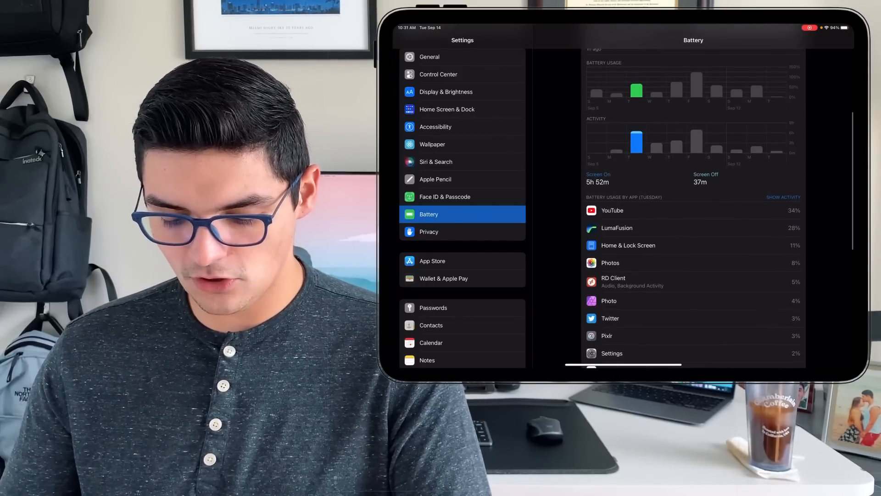
left_click(784, 196)
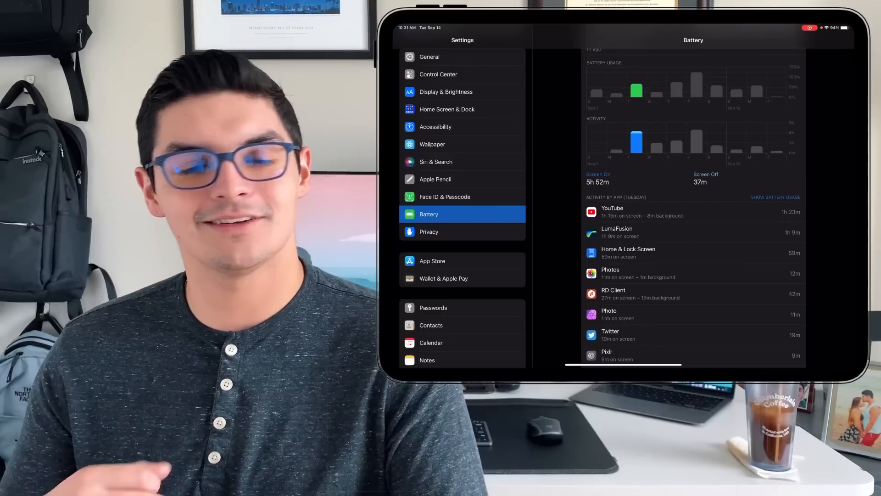
left_click(776, 196)
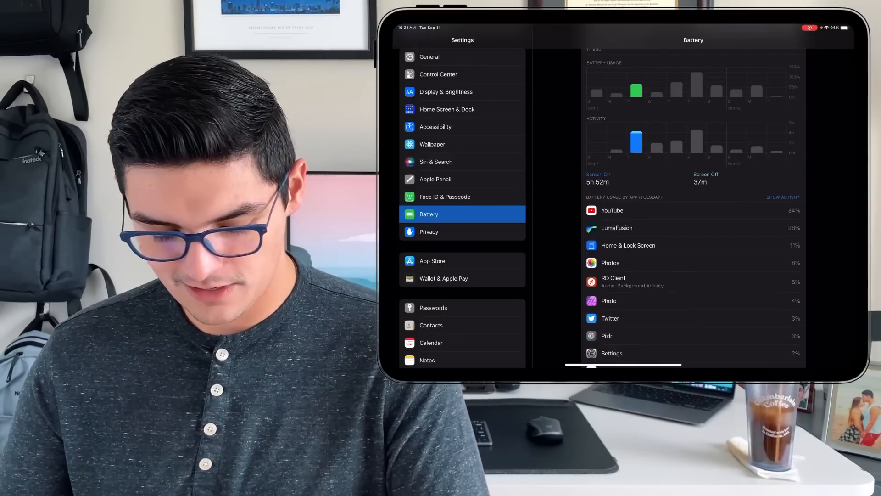
left_click(784, 196)
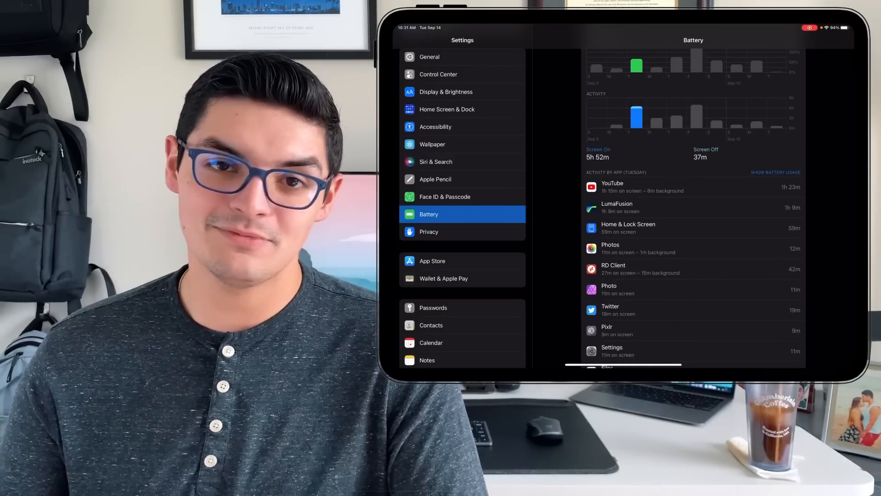
left_click(775, 173)
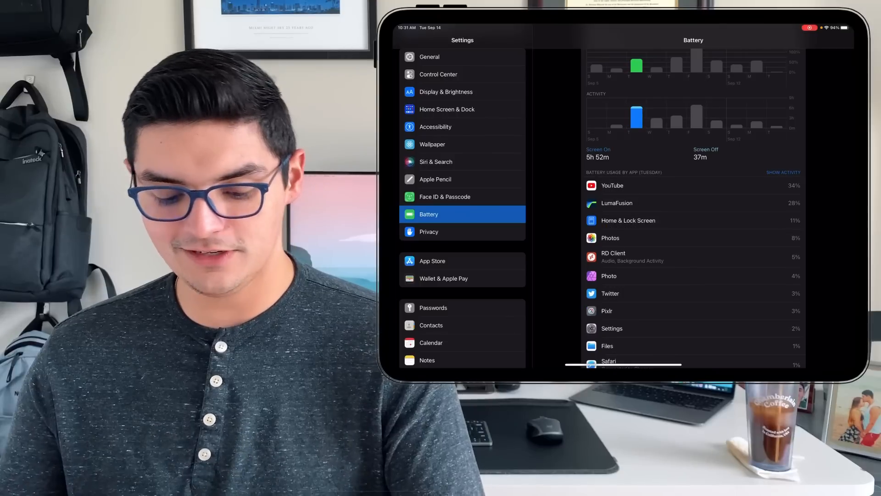